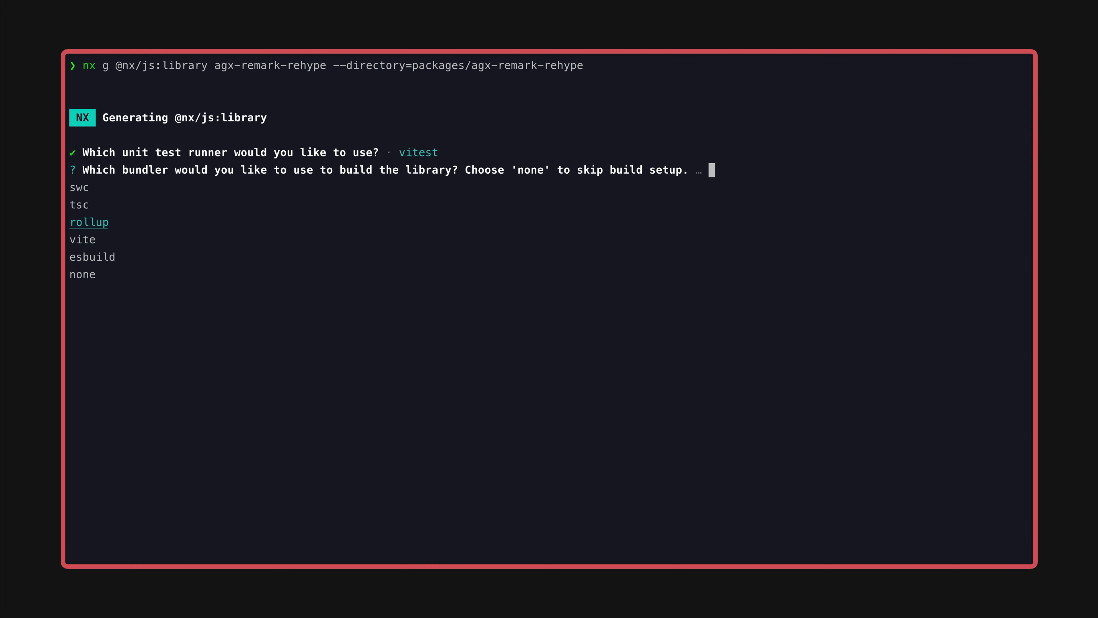
Finish generating the agx-remark-rehype library and reveal its spec file under packages/.../src/lib.
{"action": "key", "text": "Enter"}
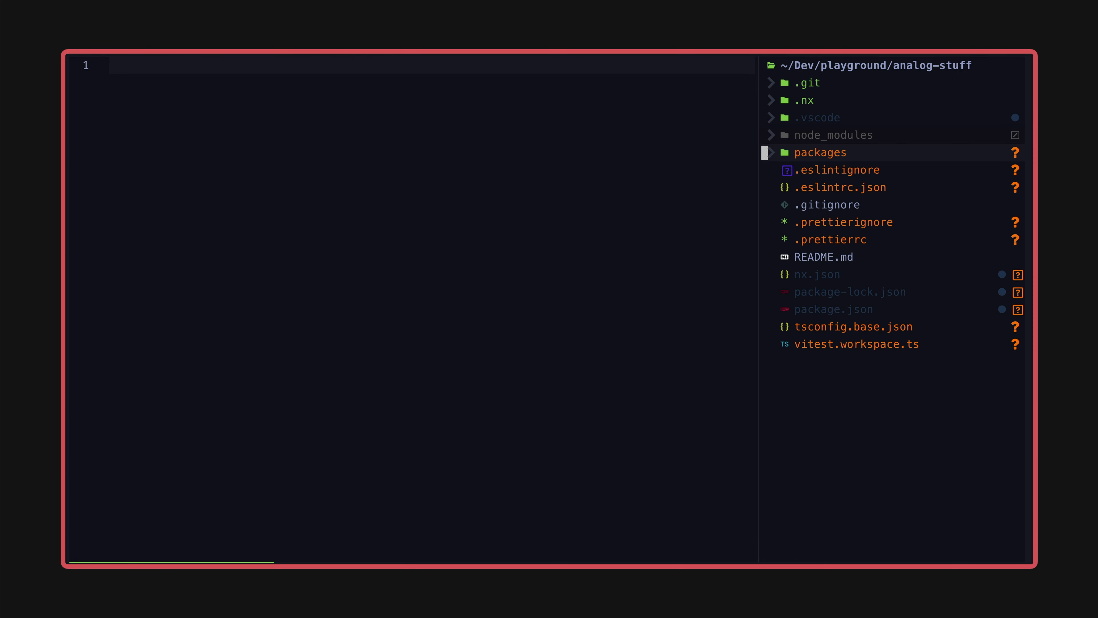
{"action": "left_click", "coordinate": [820, 152]}
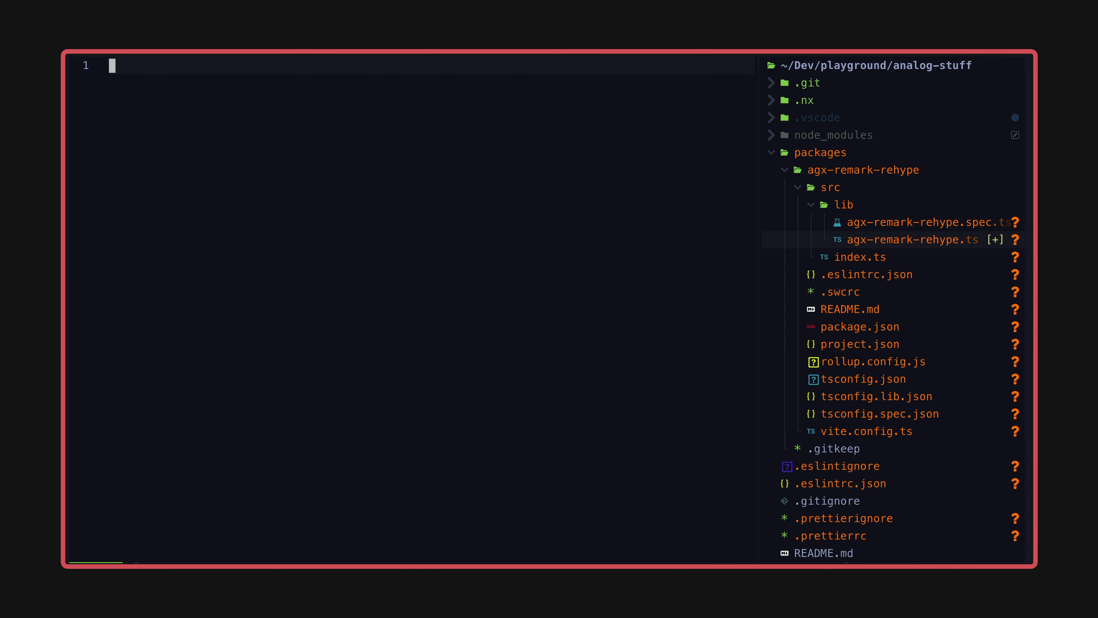
{"action": "left_click", "coordinate": [910, 239]}
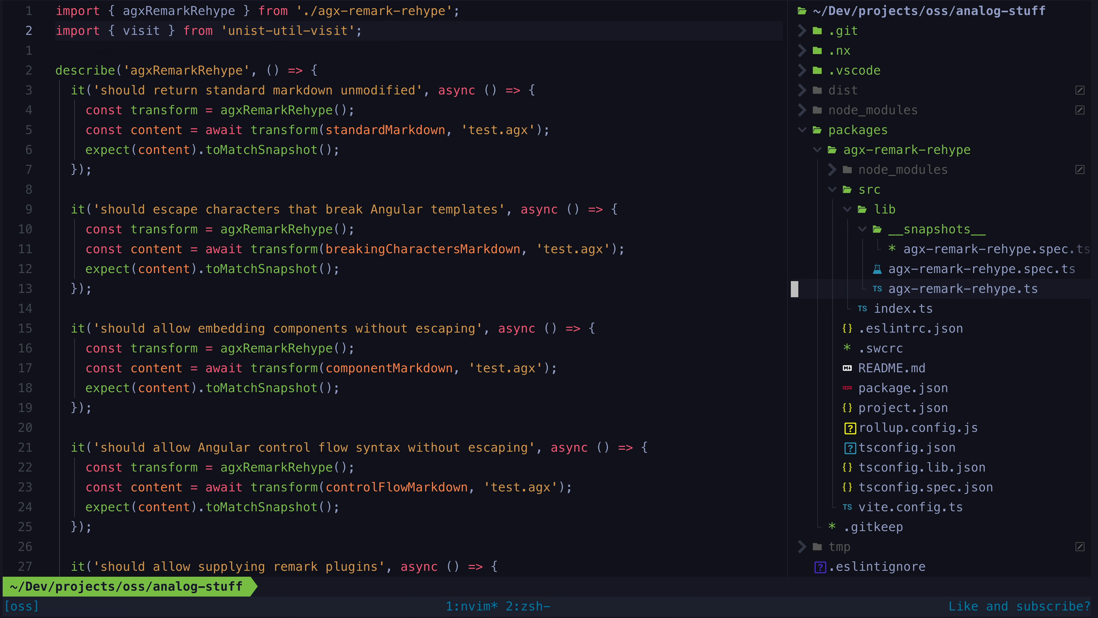
Review agx-remark-rehype.ts, reading its imports and exported types.
{"action": "left_click", "coordinate": [964, 289]}
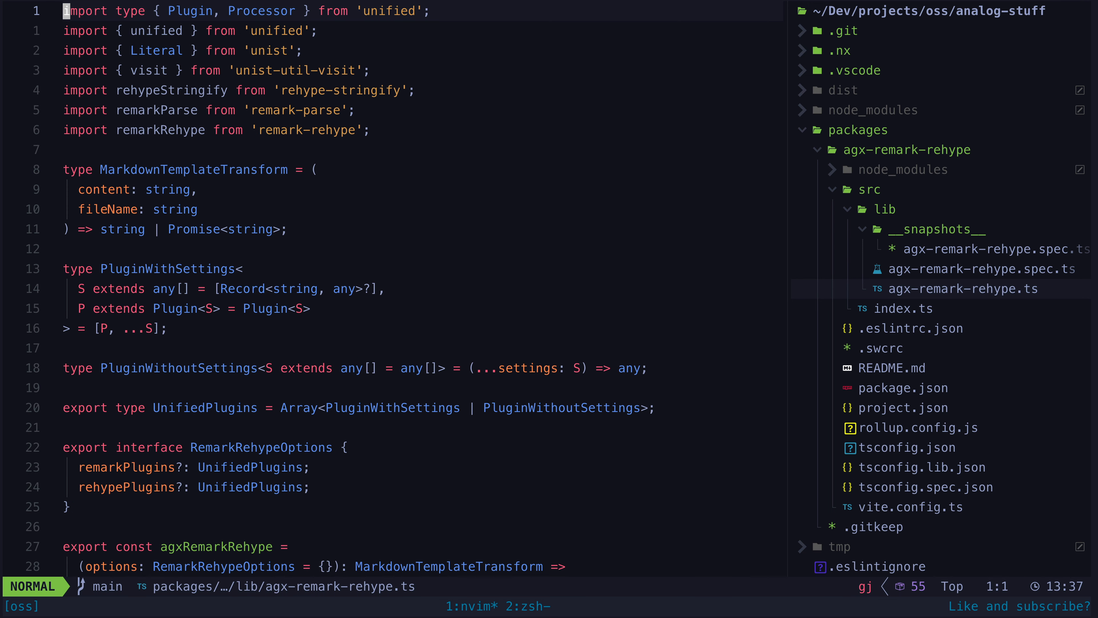
{"action": "scroll", "scroll_direction": "down", "scroll_amount": 3}
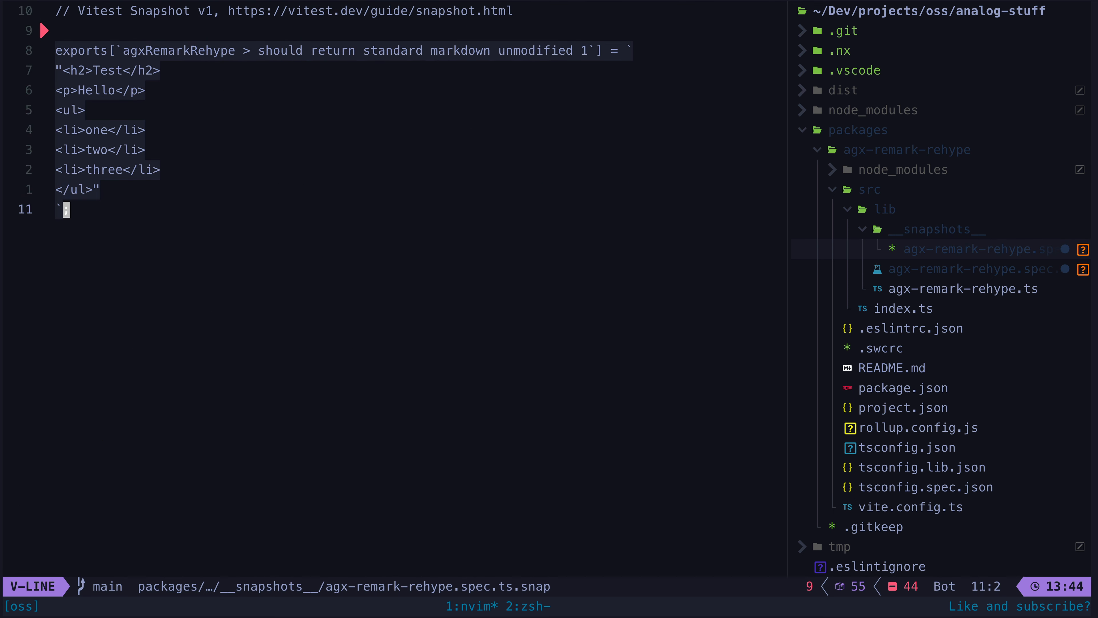
Return to the spec and make the first test expect the literal 'oops' instead of content.
{"action": "key", "text": "Escape"}
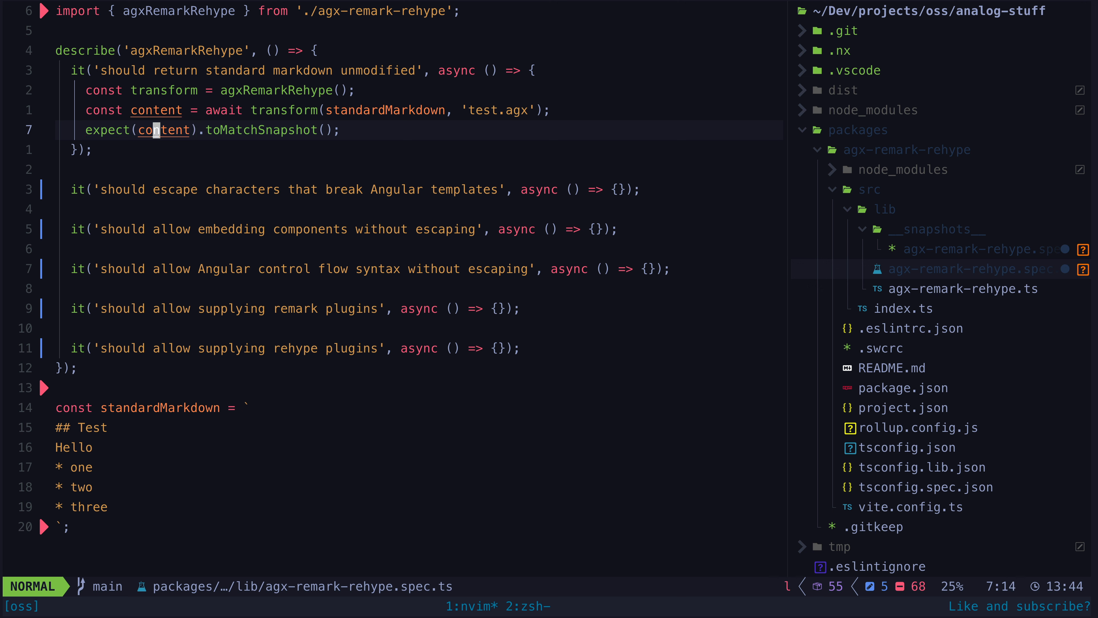
{"action": "type", "text": "\"o\""}
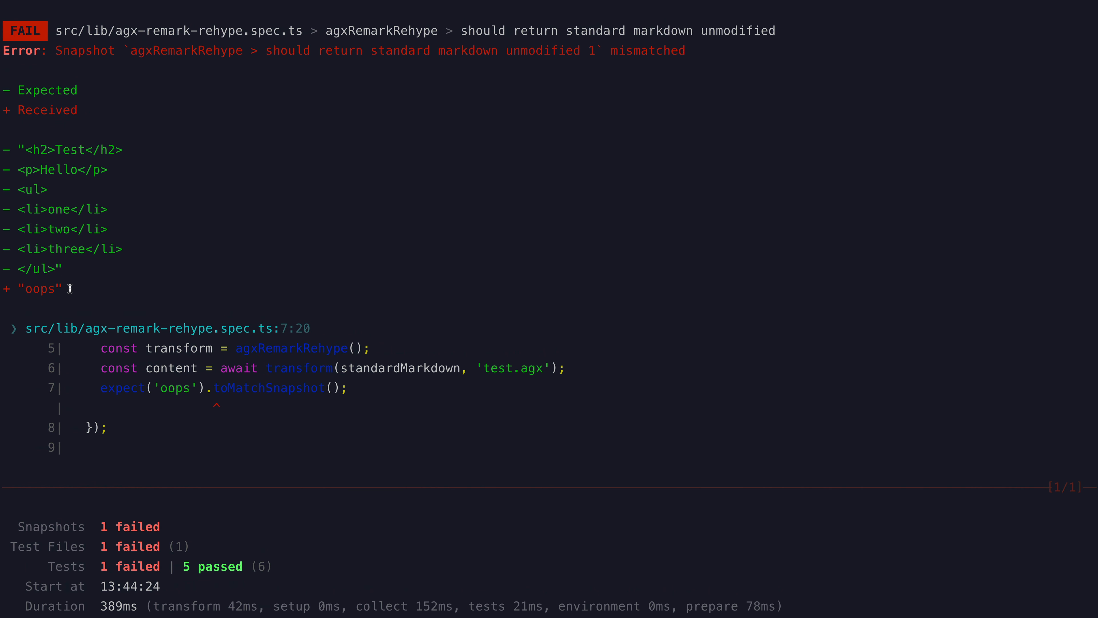
Read the FAIL diff showing 'oops' received against the stored standard-markdown HTML.
{"action": "scroll", "scroll_direction": "down", "scroll_amount": 3}
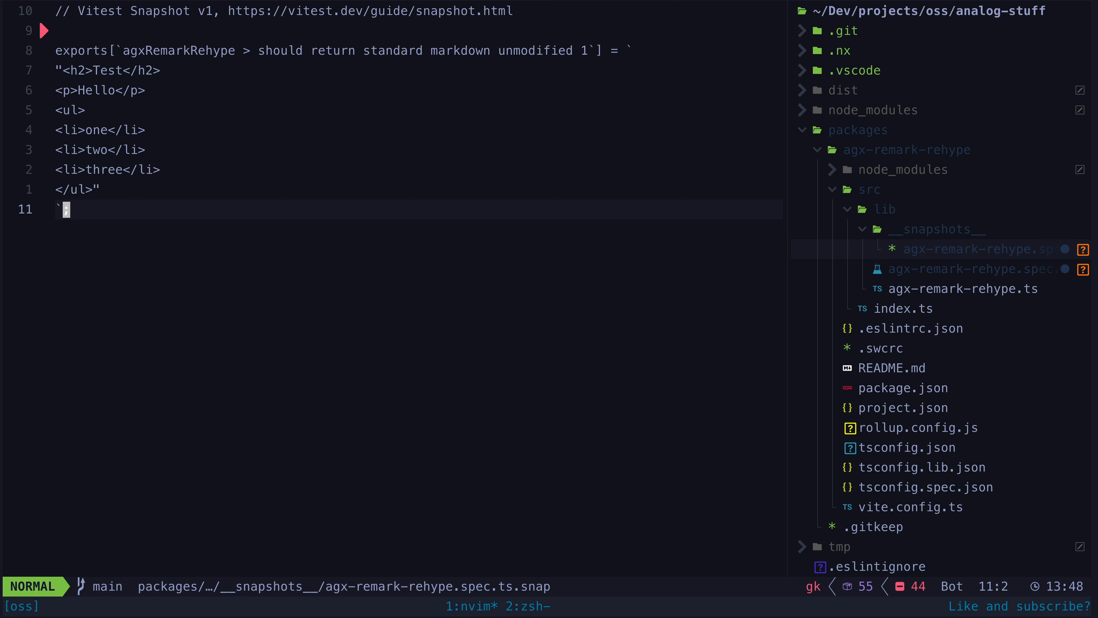
{"action": "key", "text": "k"}
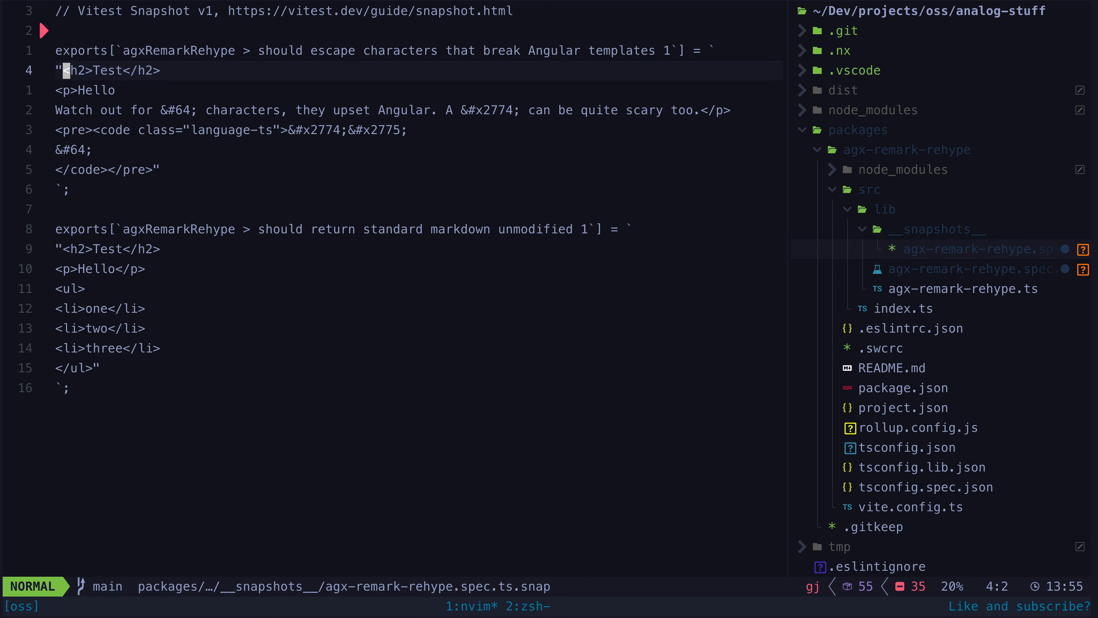
Inspect the escaped &#64; entity in the new .snap entry, then return to the spec.
{"action": "key", "text": "V"}
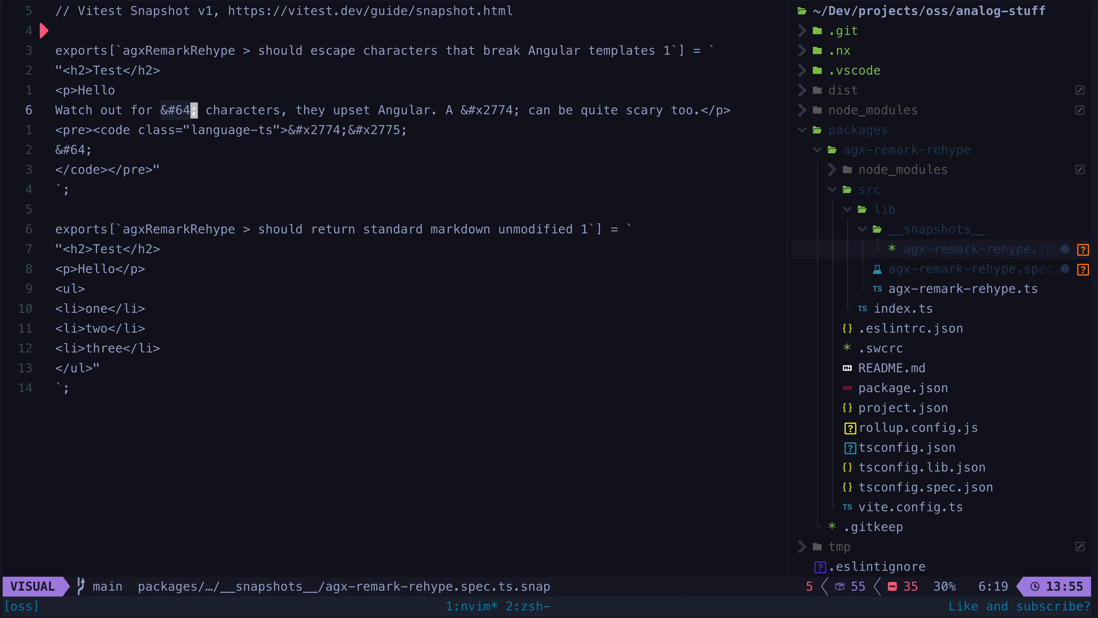
{"action": "key", "text": "Escape"}
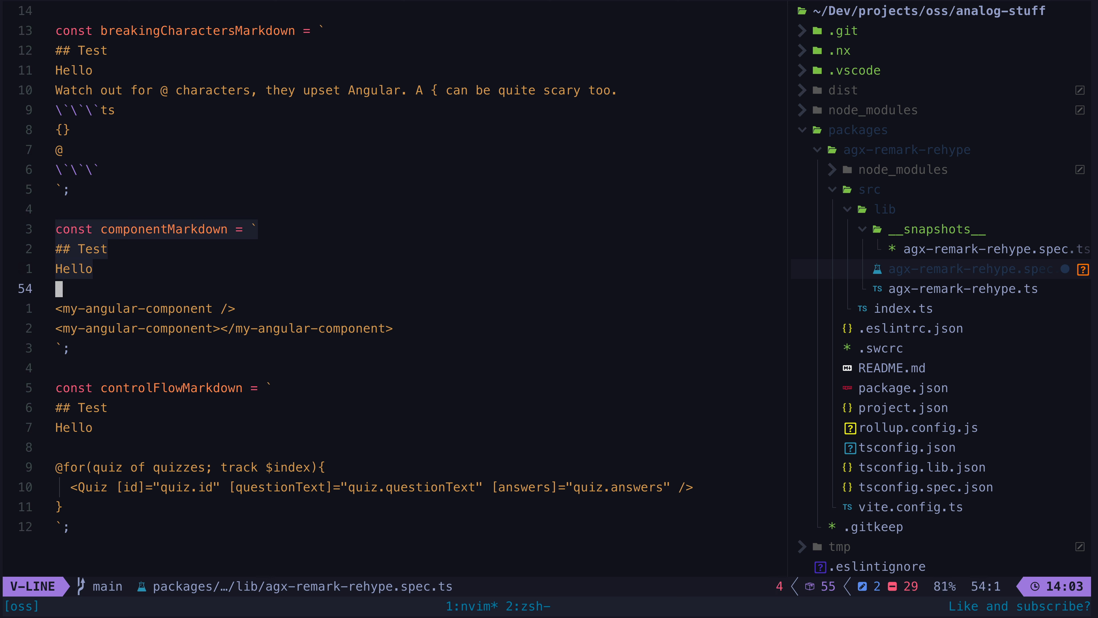
{"action": "key", "text": "Escape"}
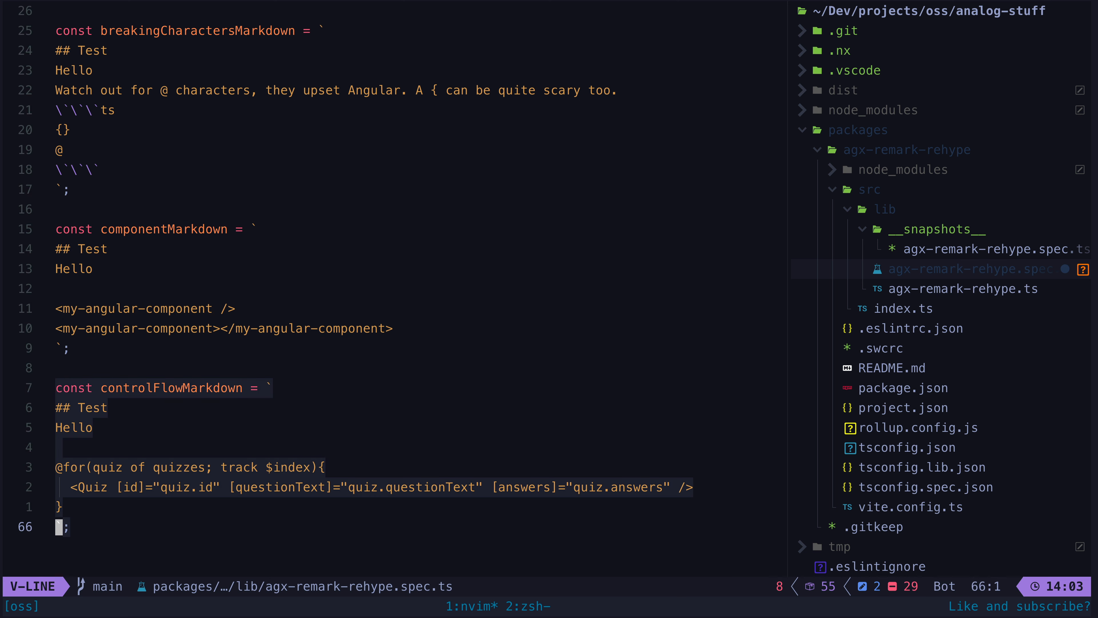
{"action": "key", "text": "Escape"}
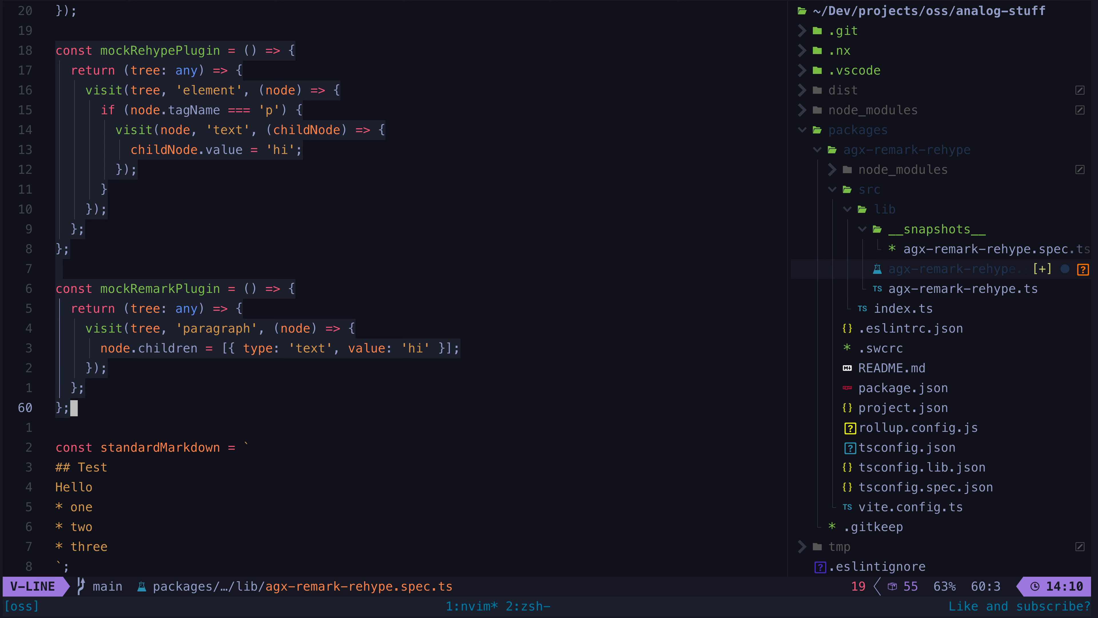
Define mockRehypePlugin and mockRemarkPlugin rewriting text to 'hi' and review the new snapshot entries.
{"action": "key", "text": "Escape"}
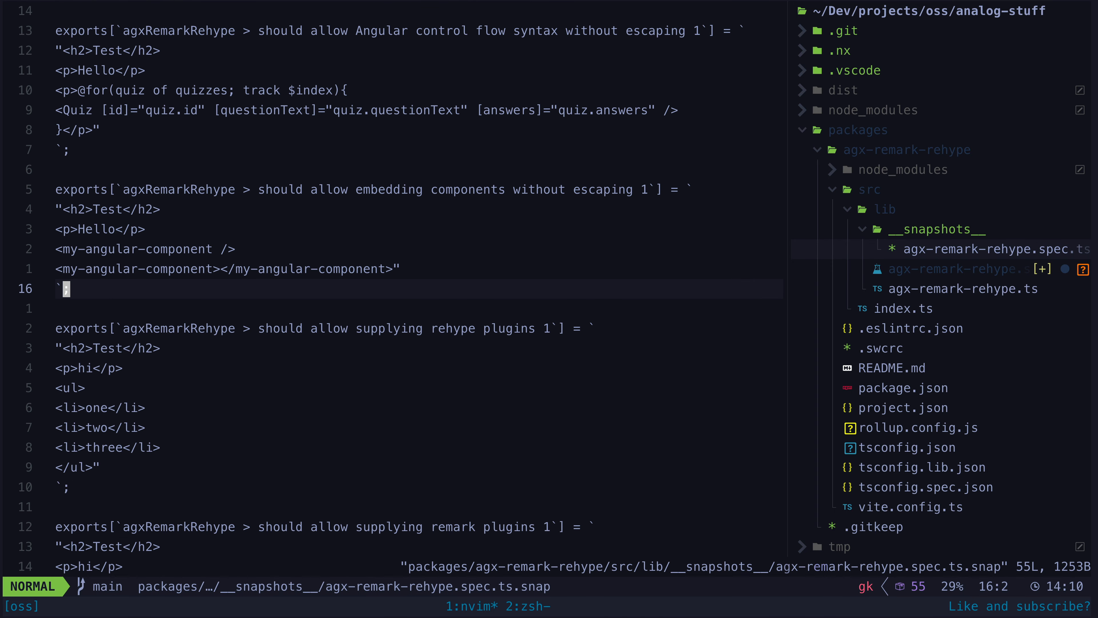
{"action": "key", "text": "j"}
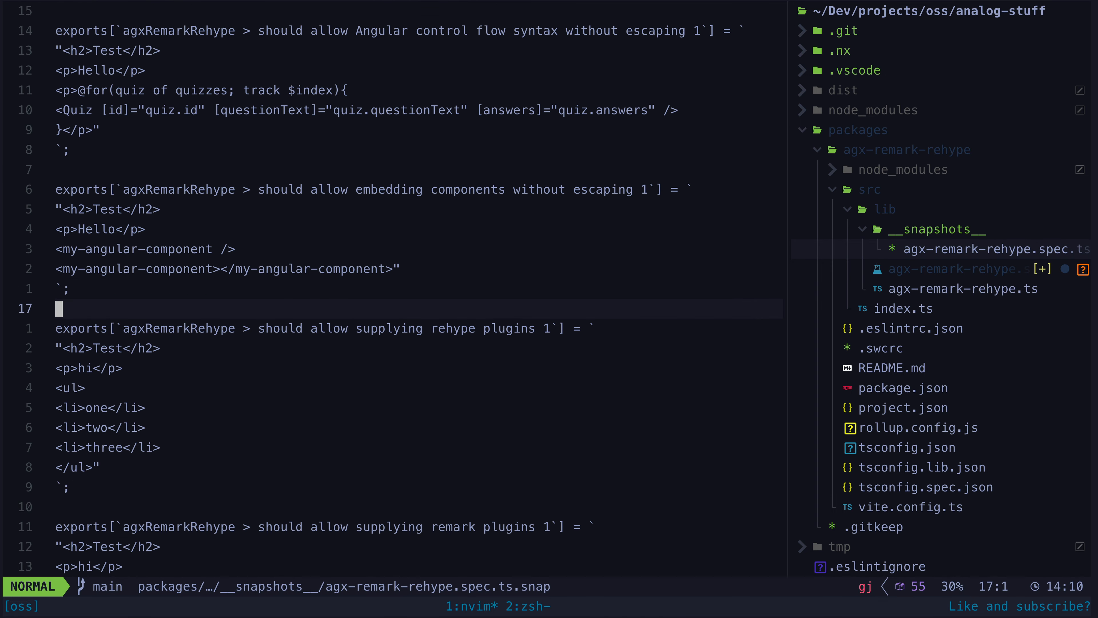